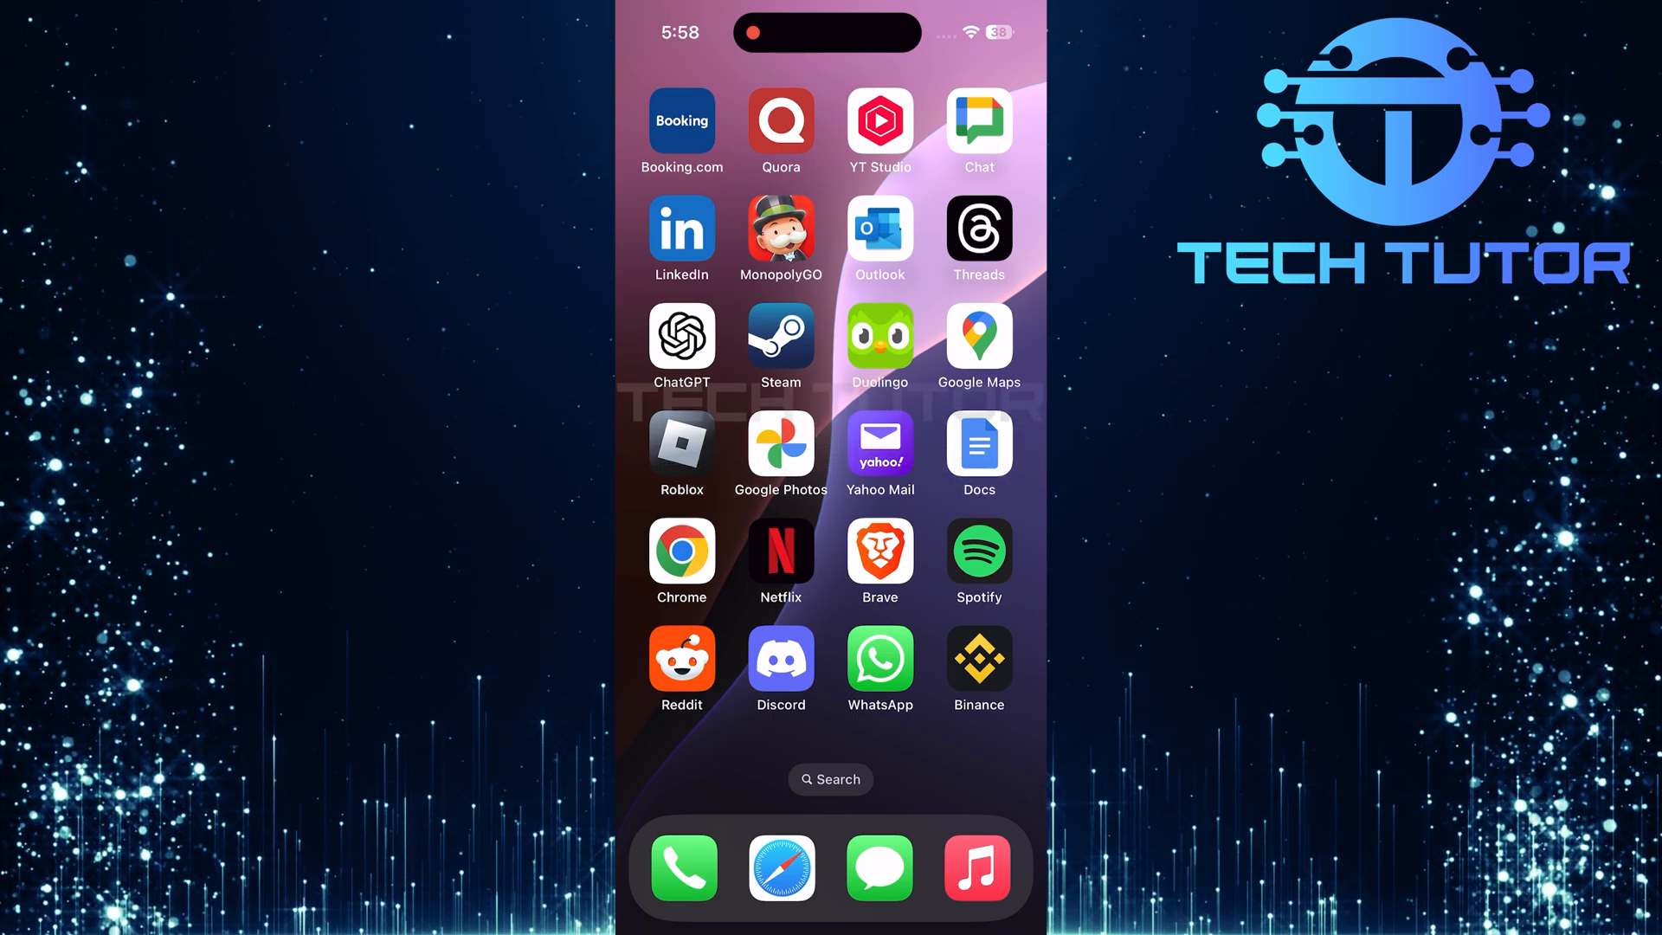
- Launch Binance from the home screen and go to the account profile page
left_click(976, 668)
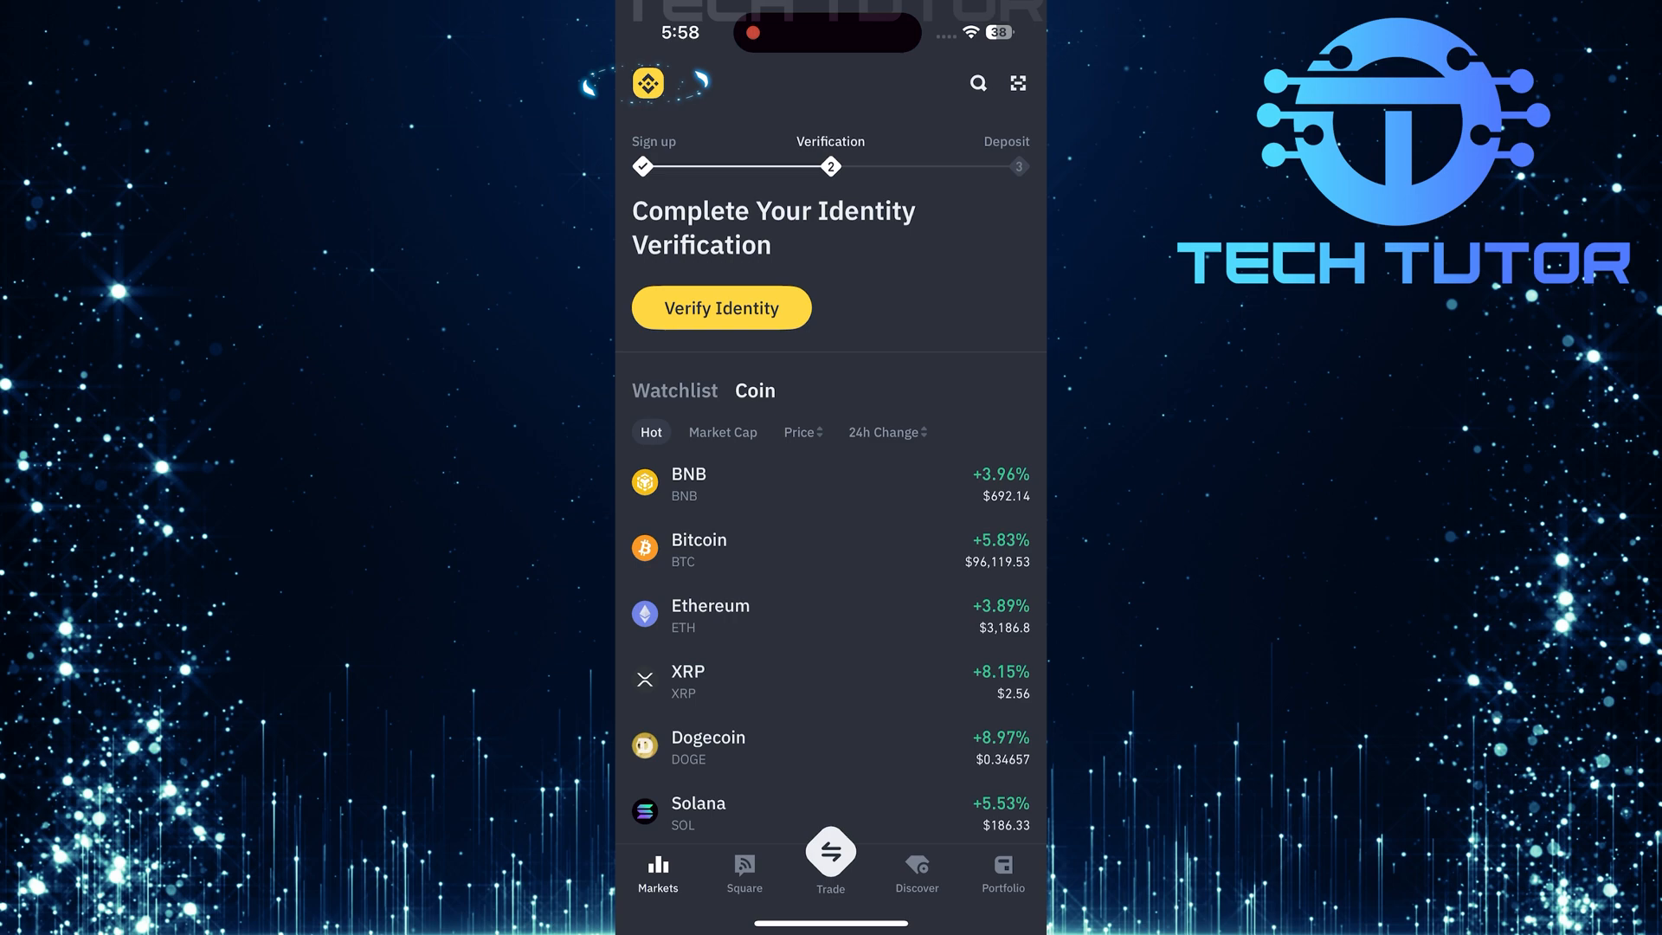
left_click(646, 83)
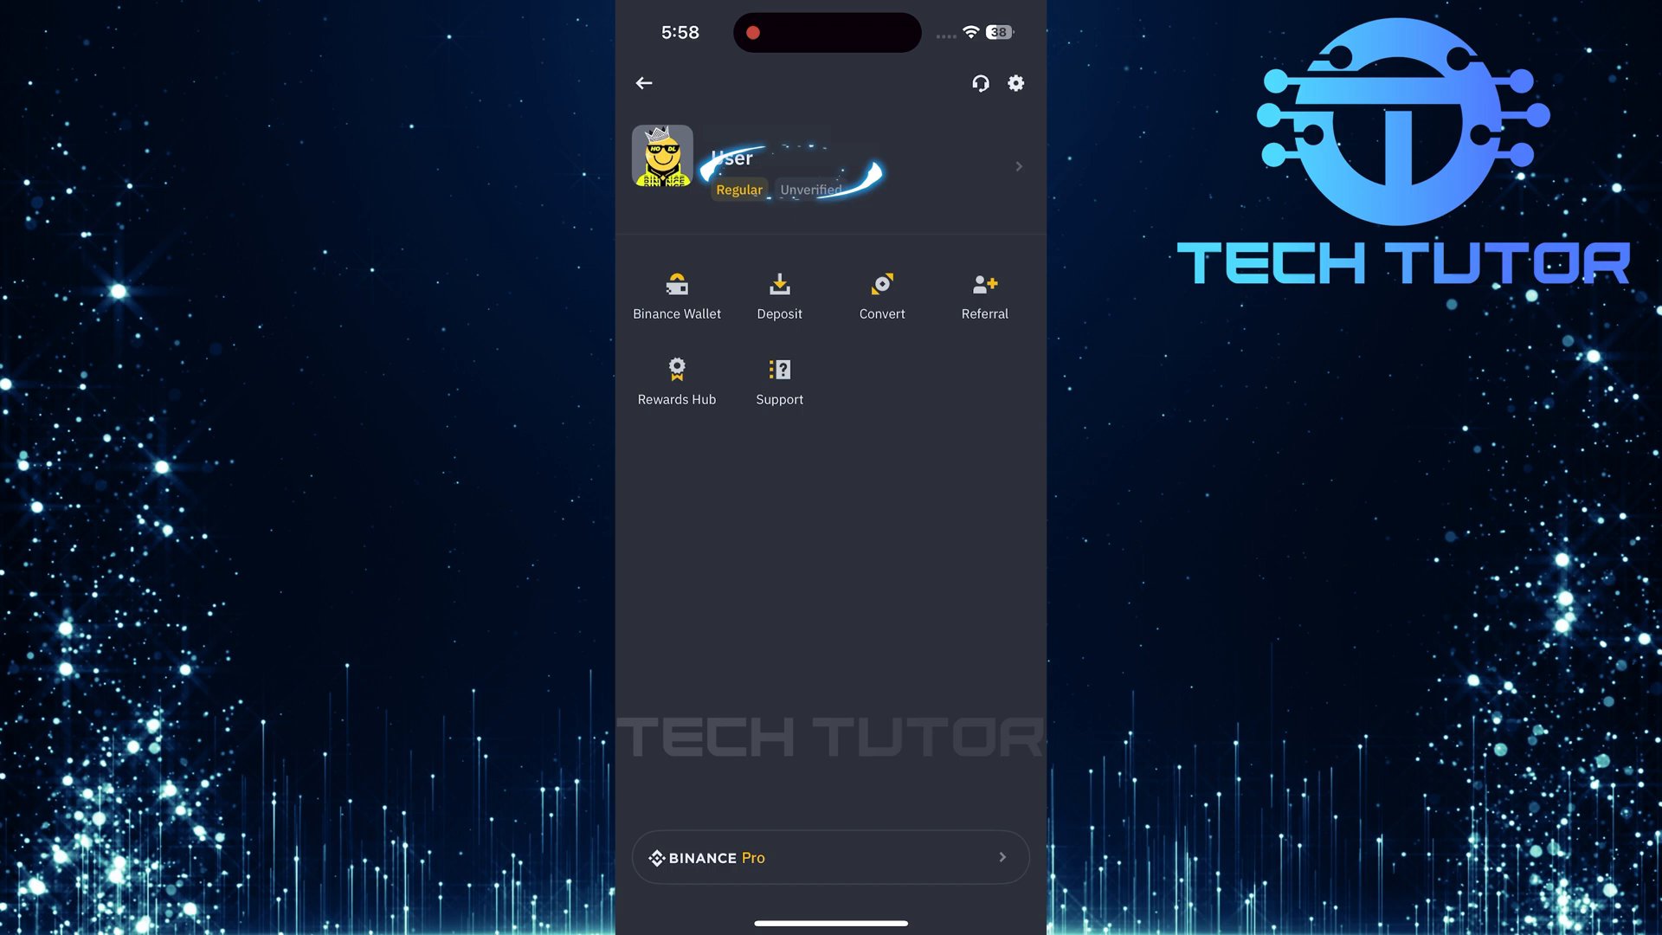
- Reach the Email Verification page via Account Info and Security settings
left_click(827, 166)
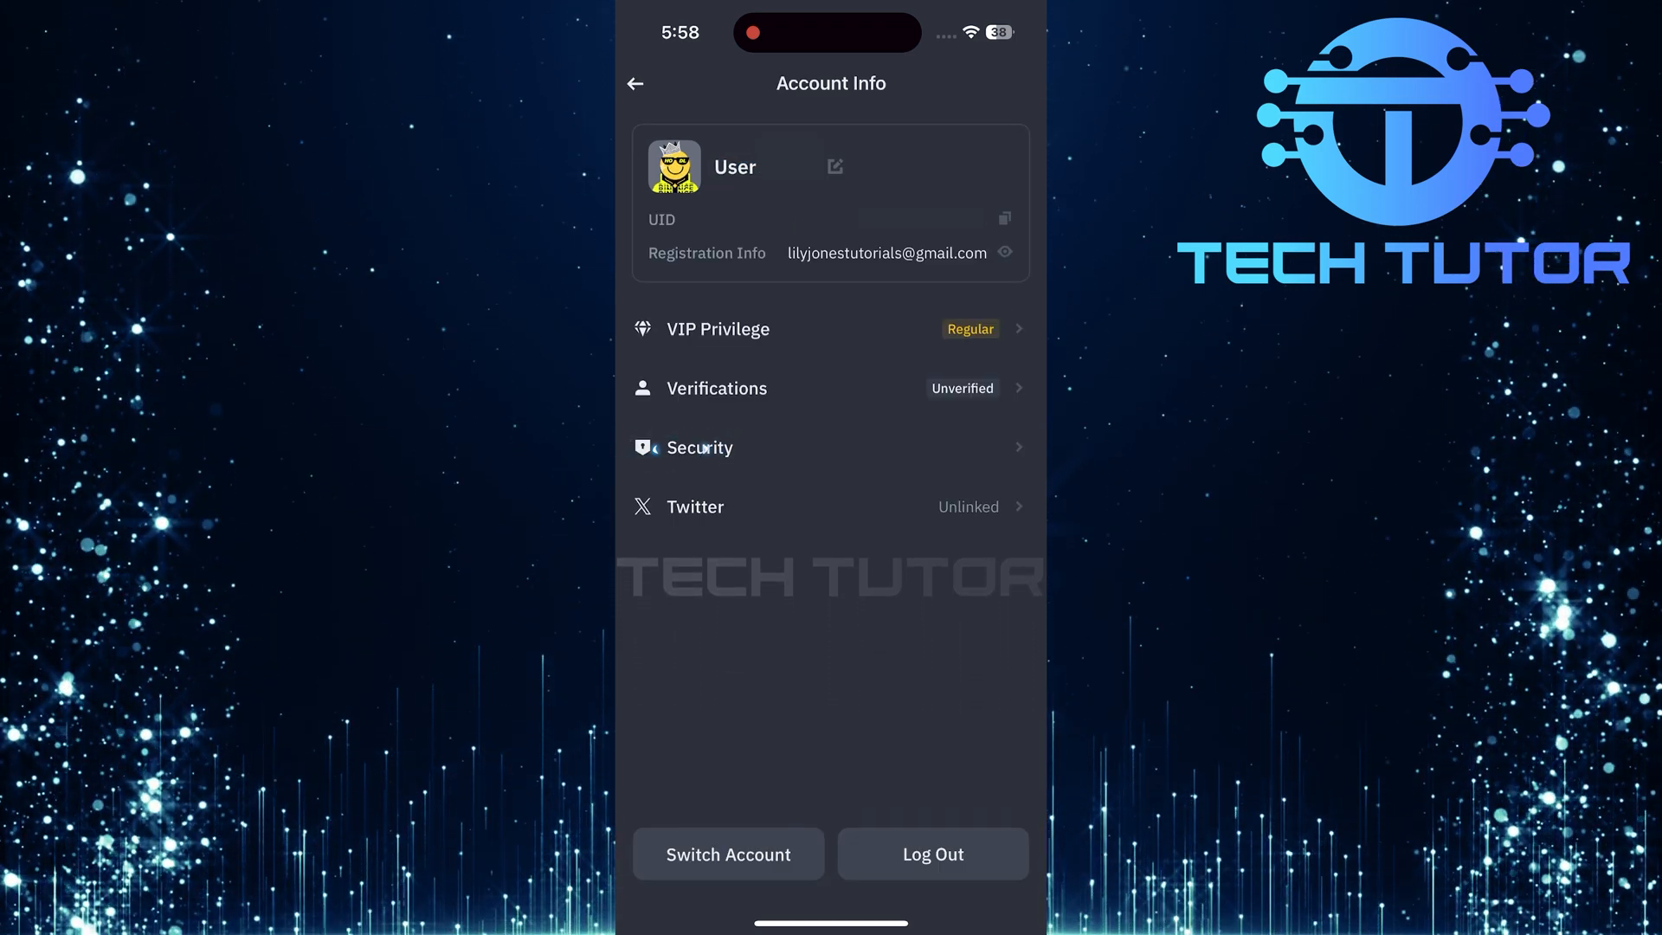
left_click(699, 446)
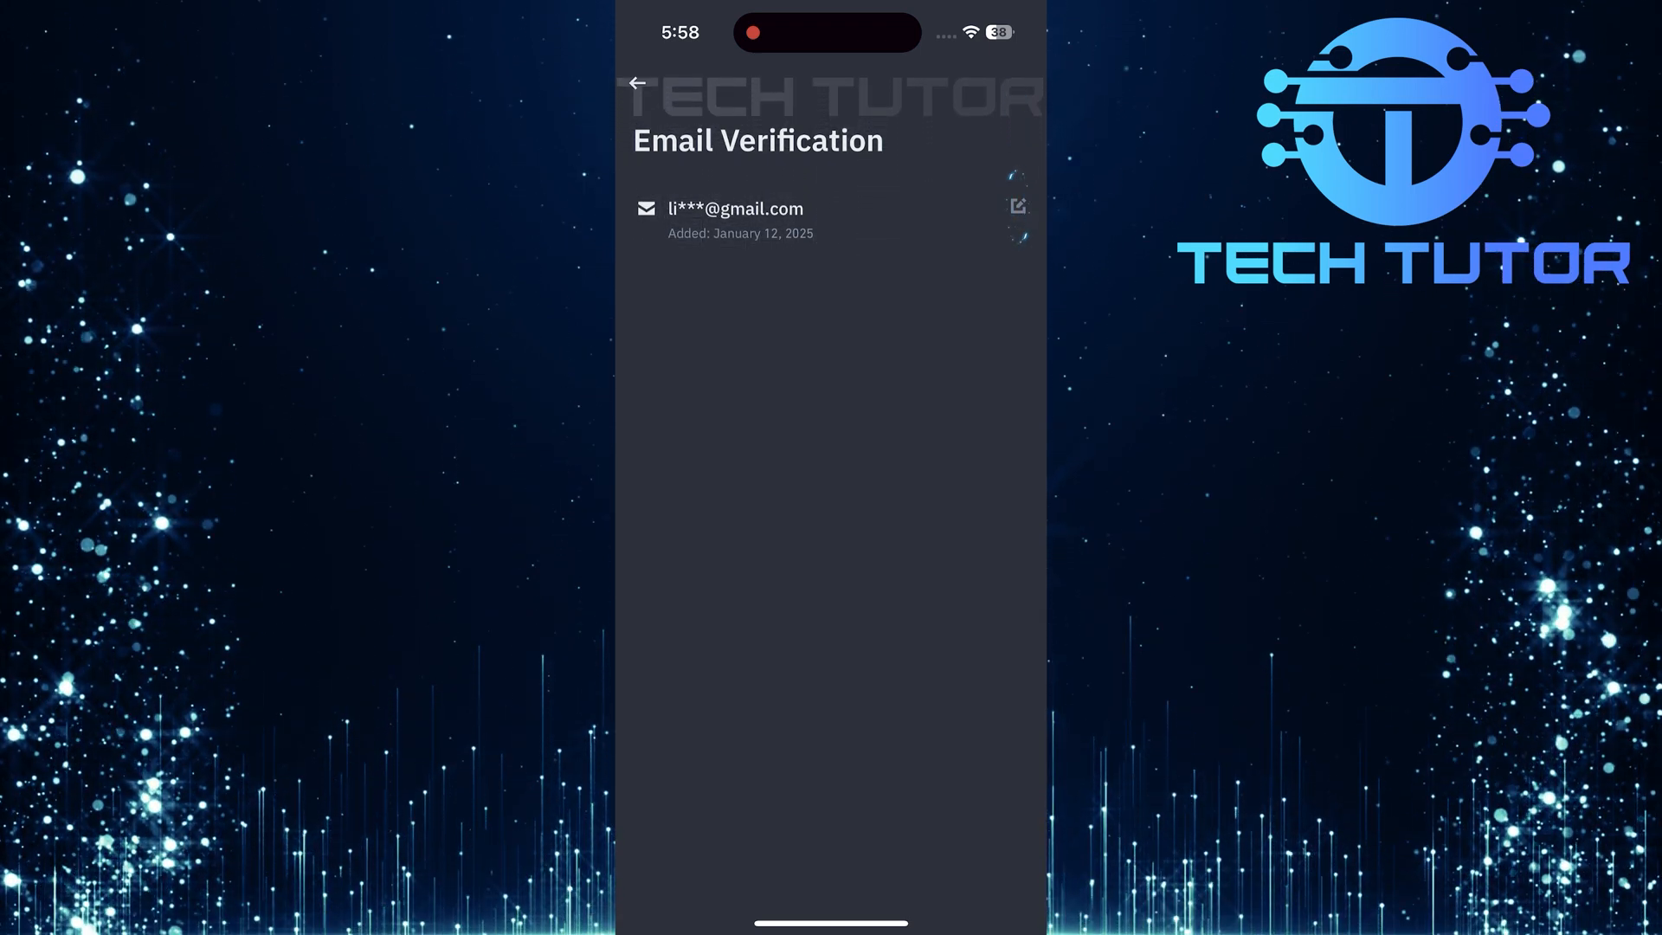
- Start the email change, confirm the warning and approve the Face ID passkey check
left_click(1015, 206)
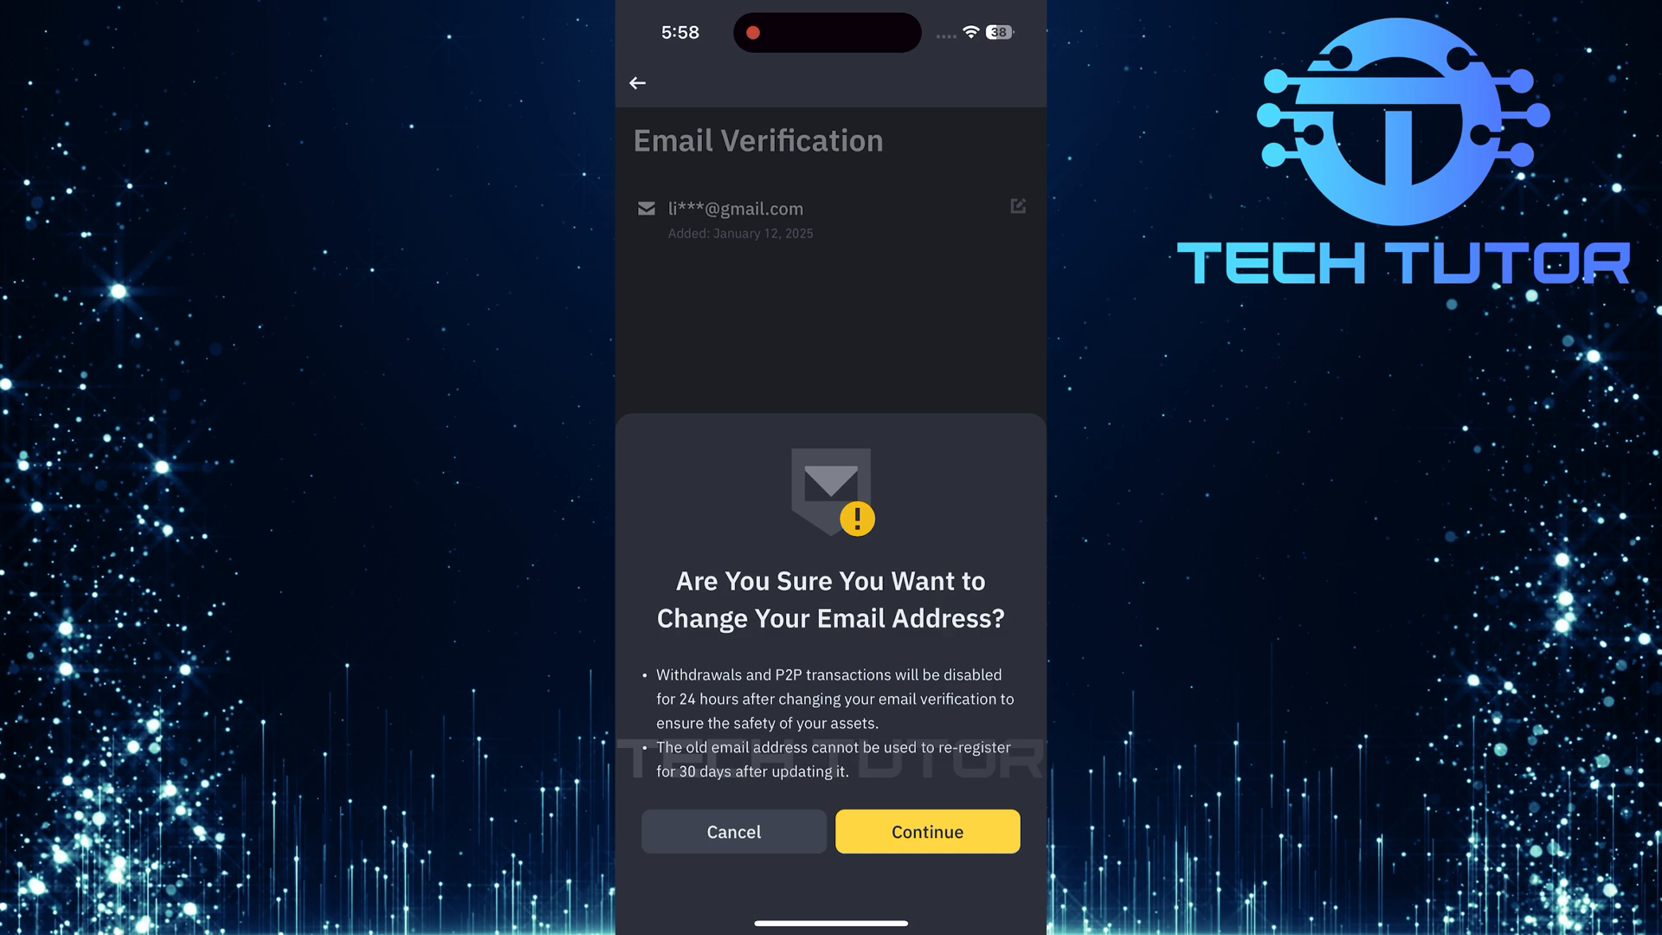
left_click(926, 831)
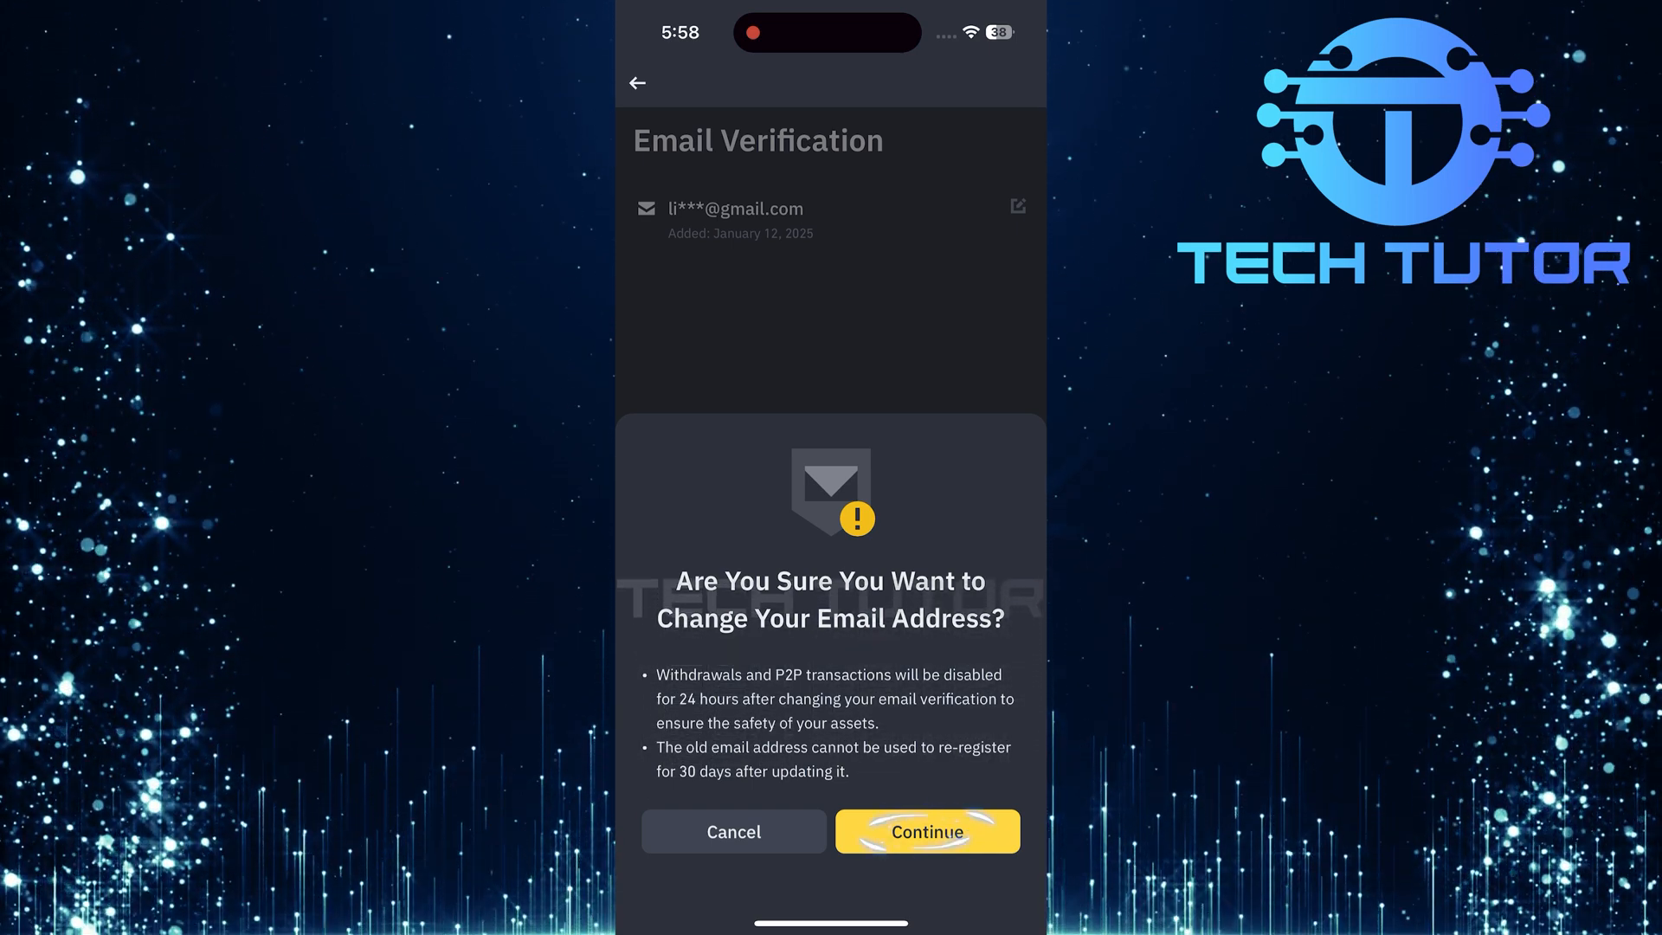
left_click(926, 831)
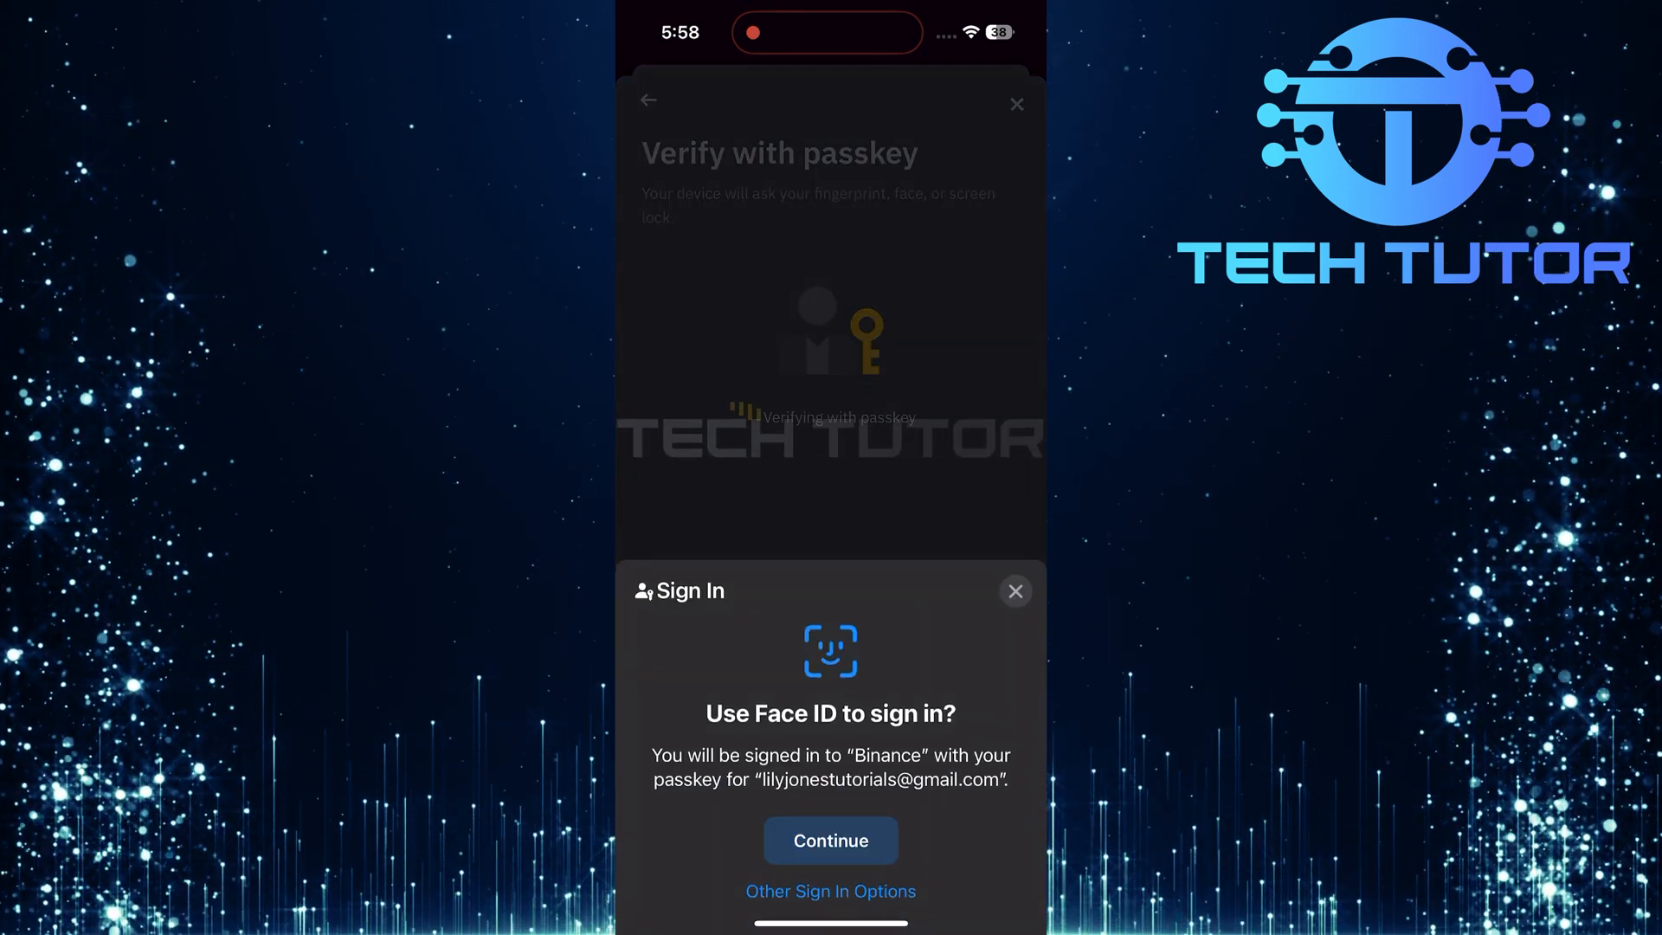
left_click(829, 840)
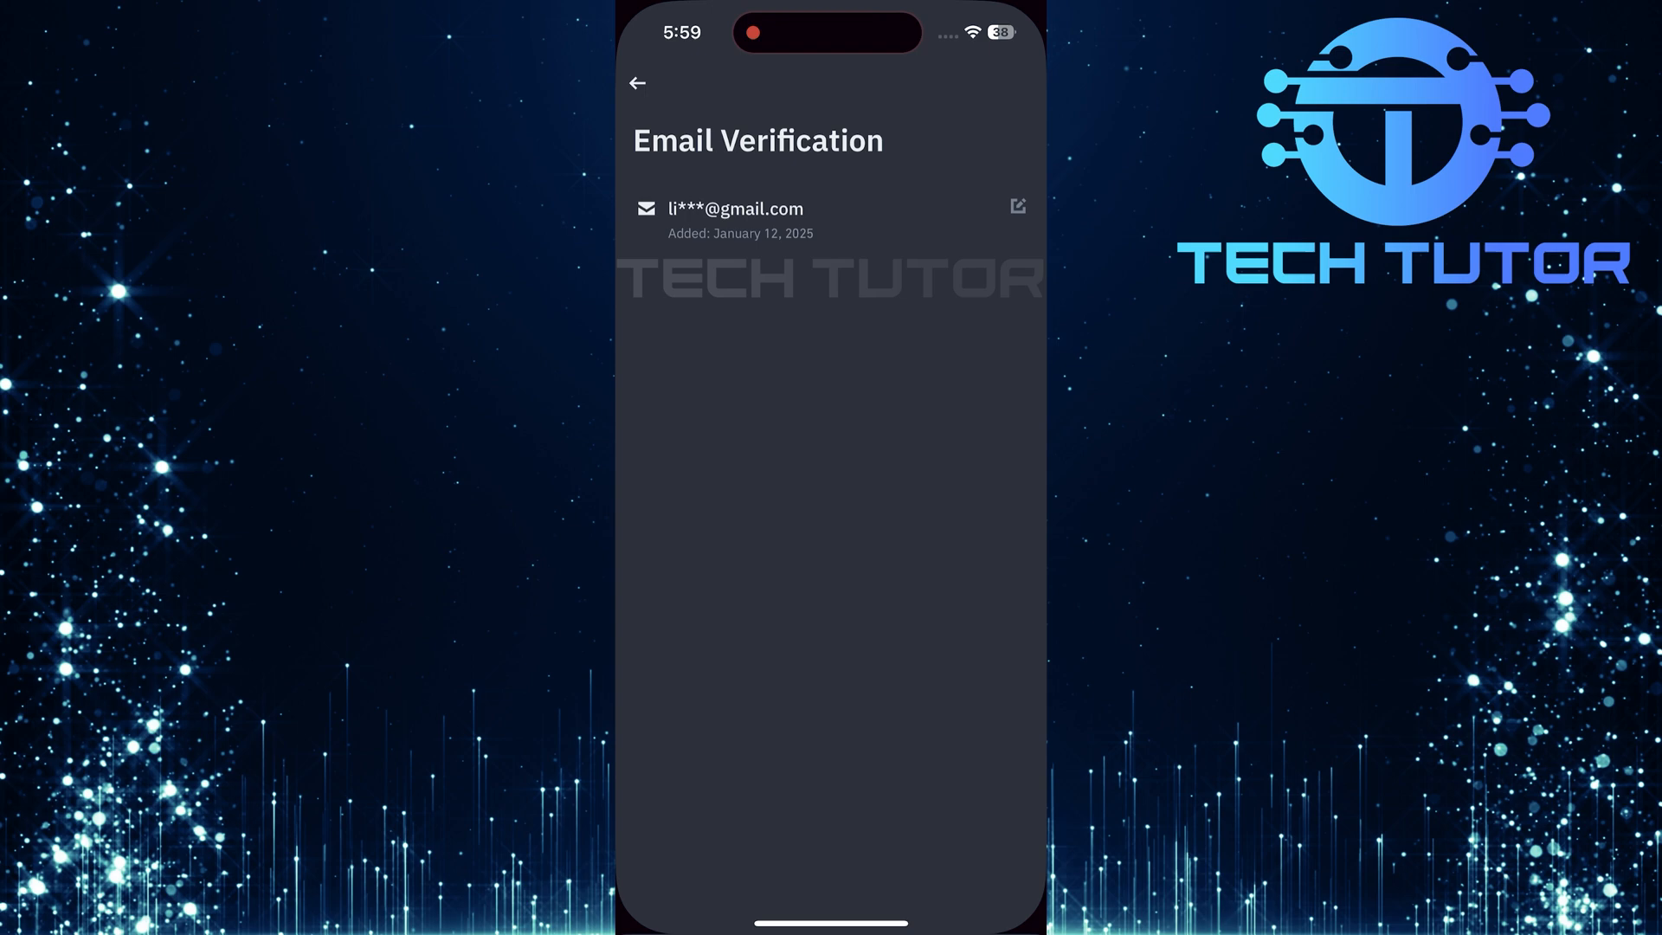
left_click(1015, 204)
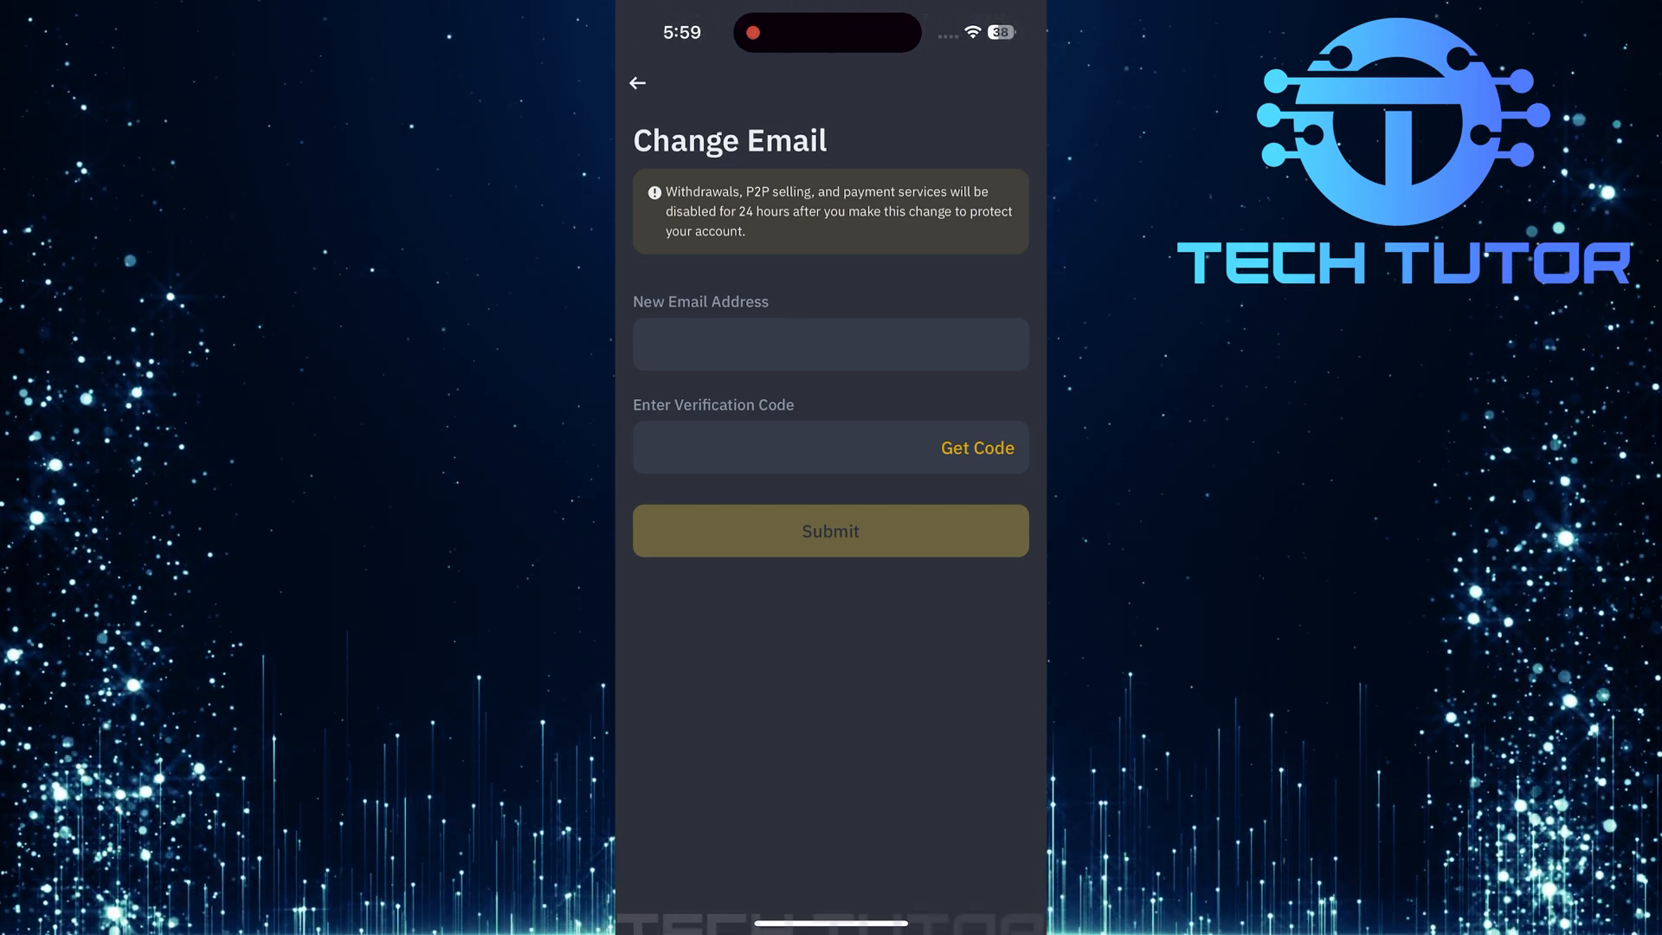
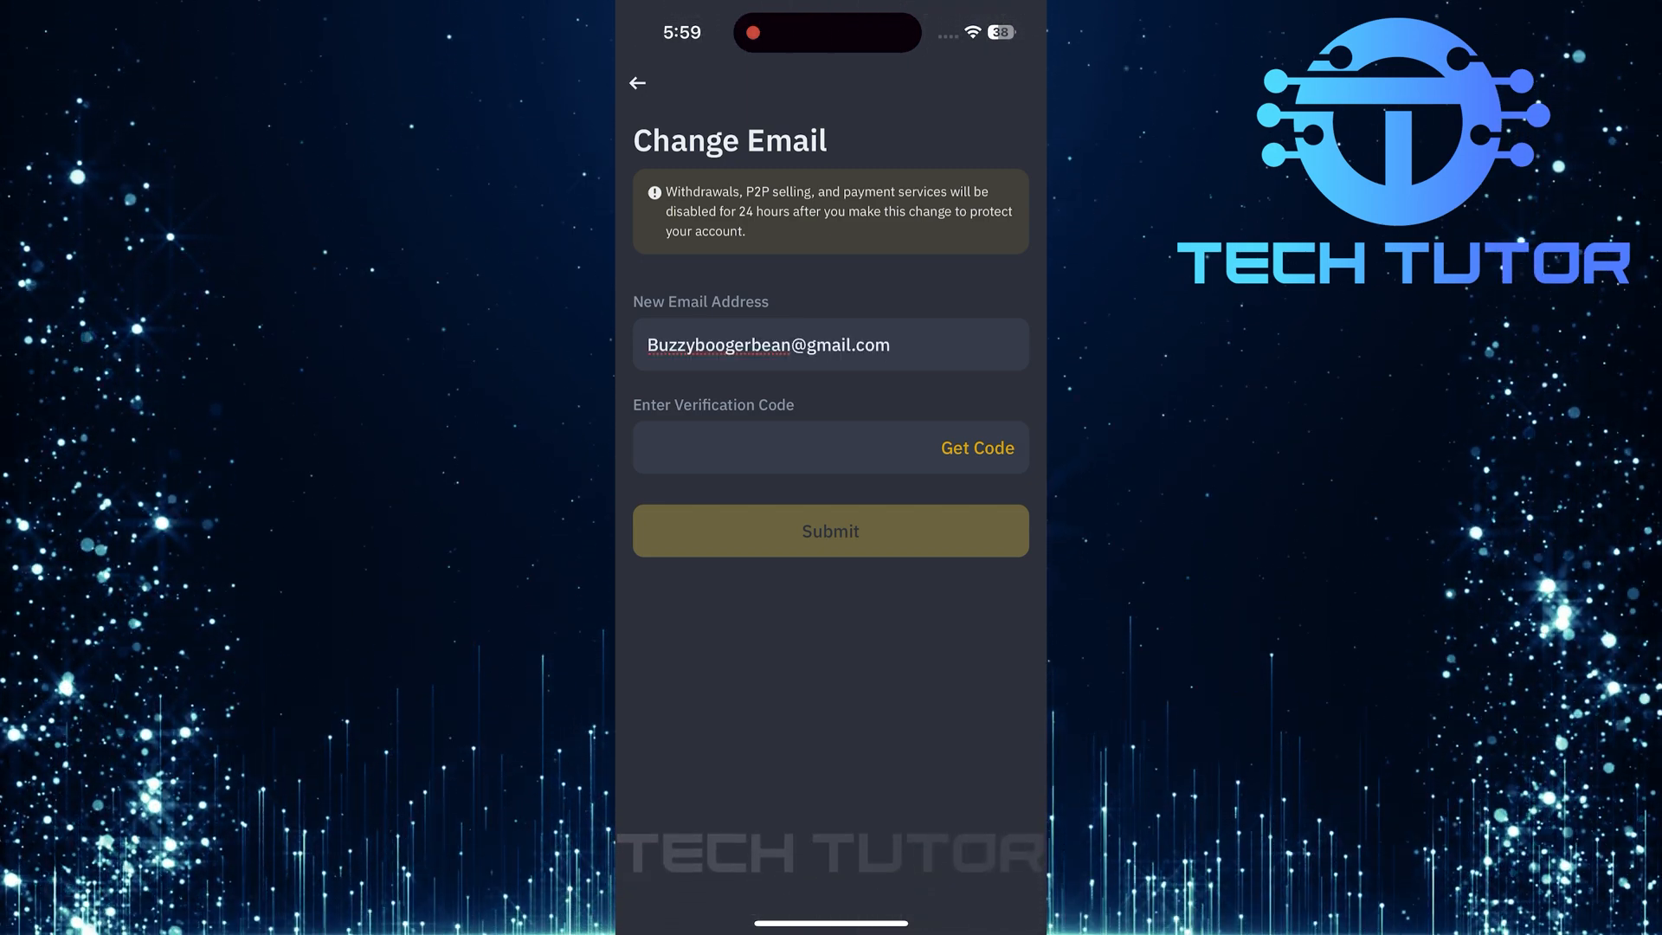
left_click(977, 447)
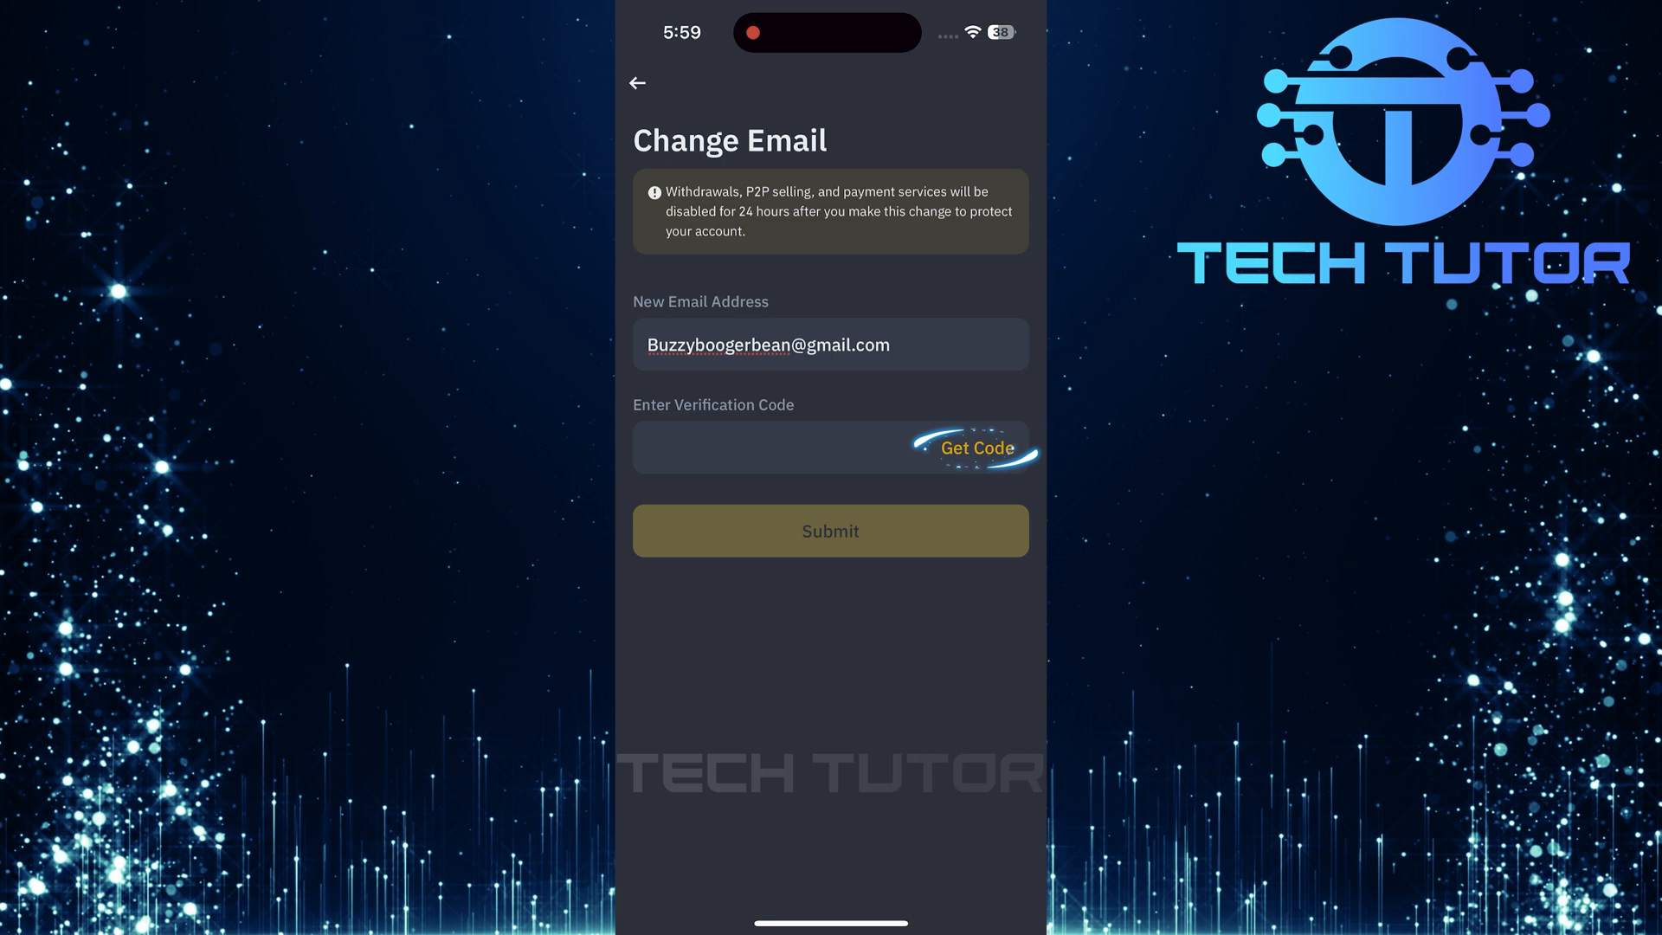
left_click(976, 447)
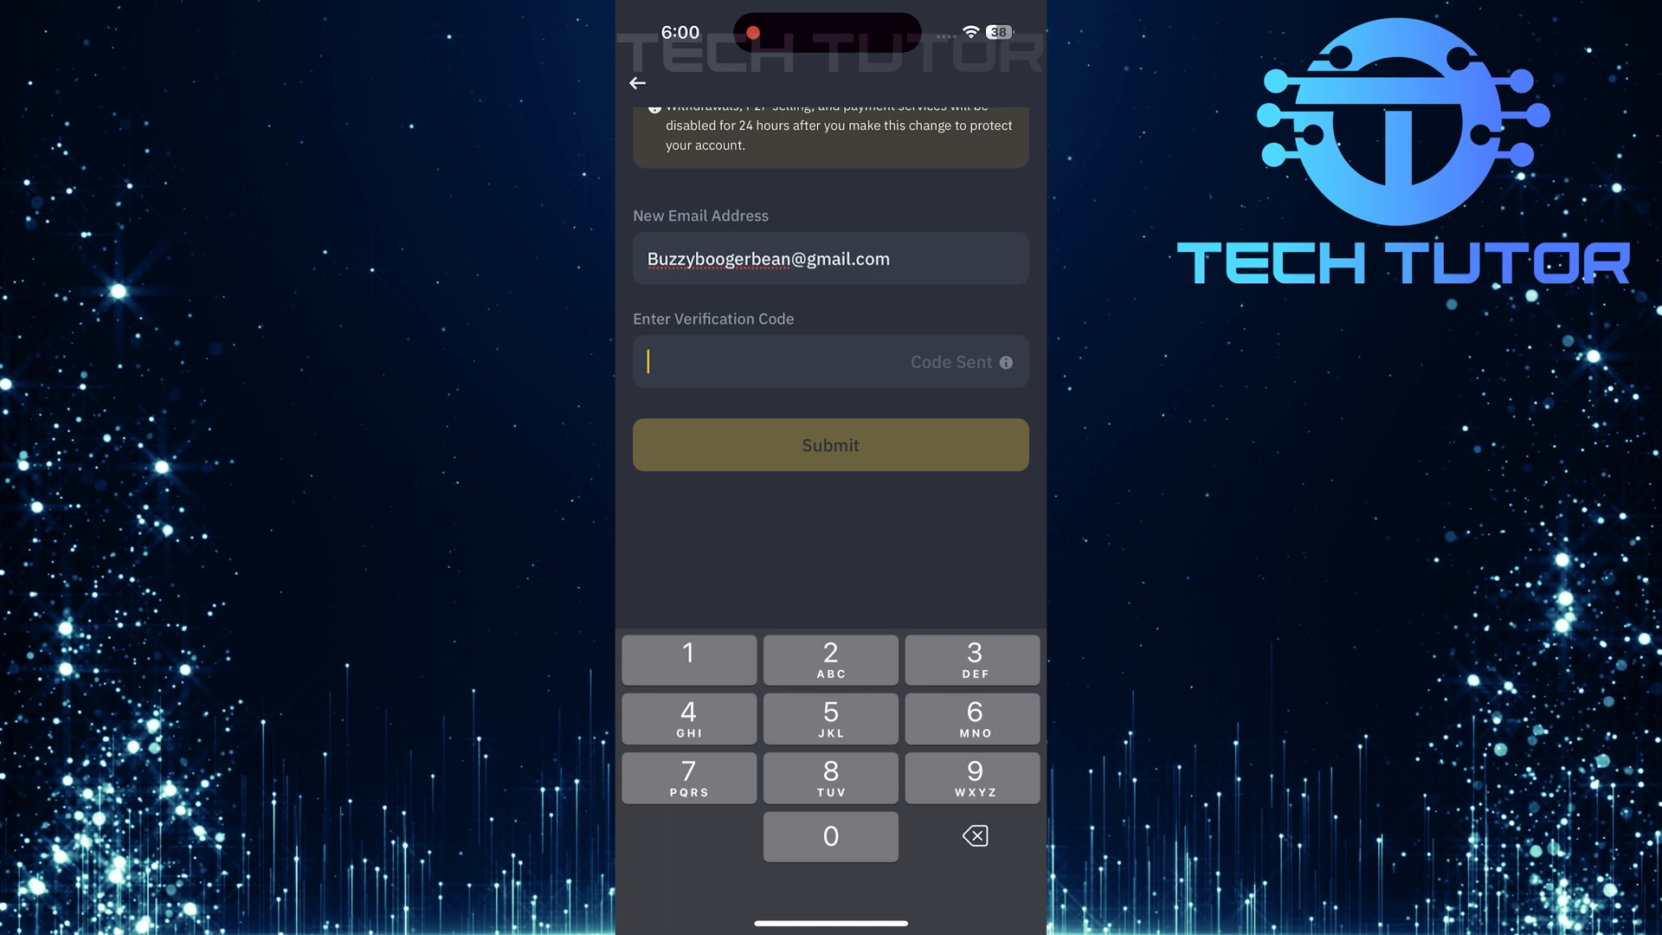
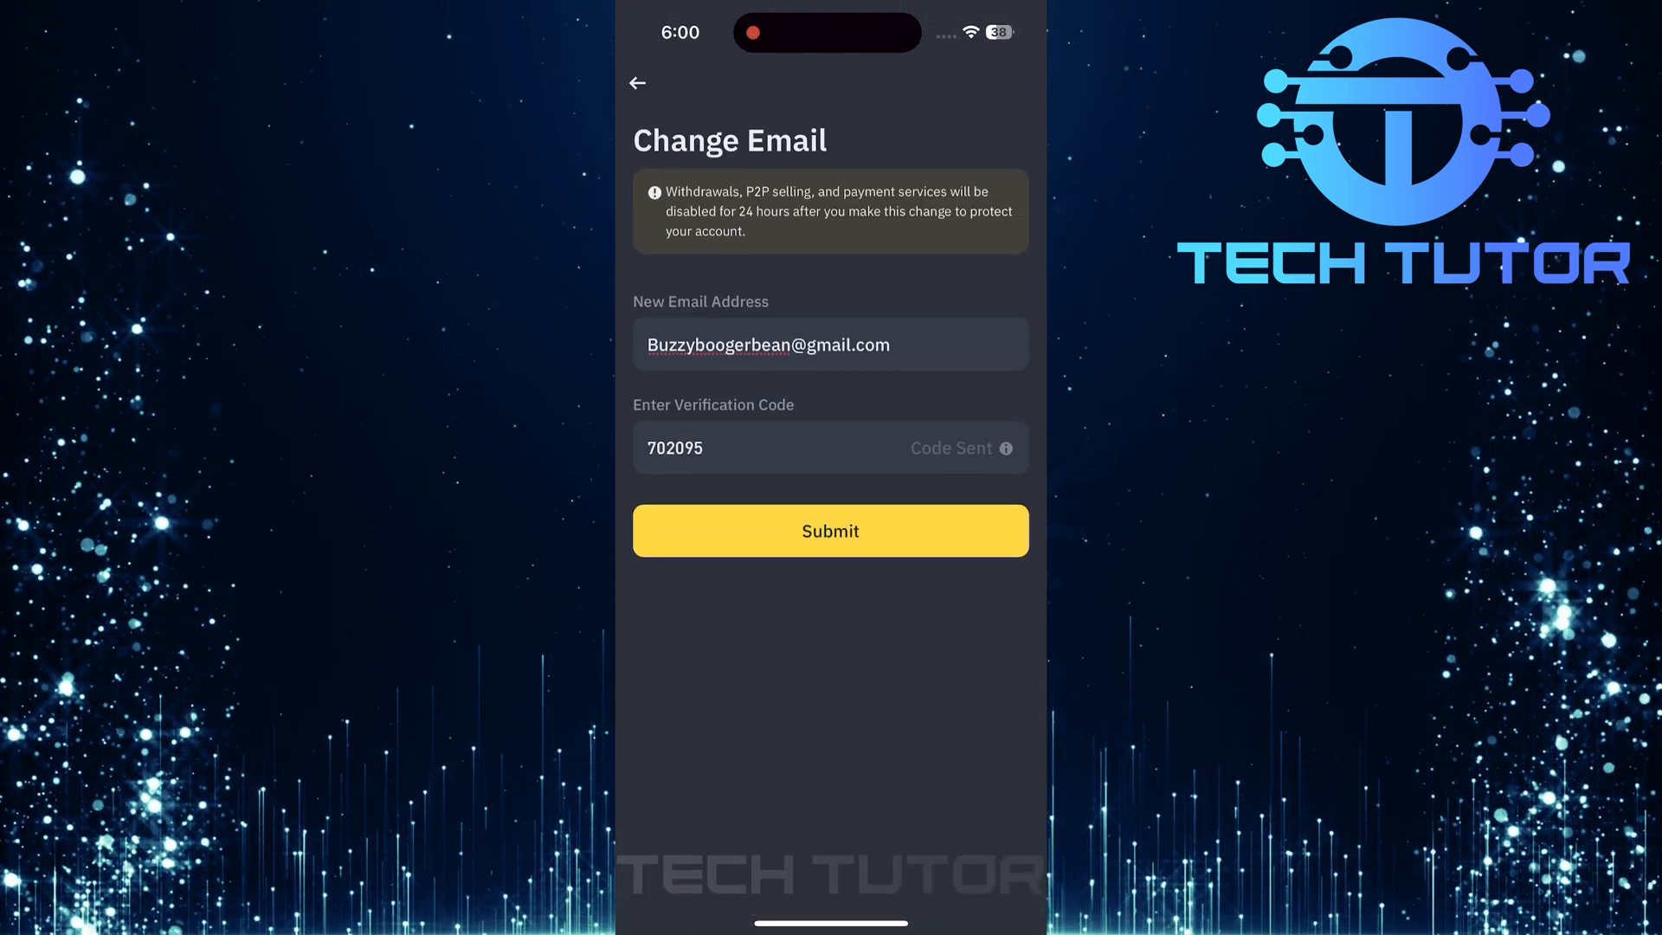
left_click(829, 530)
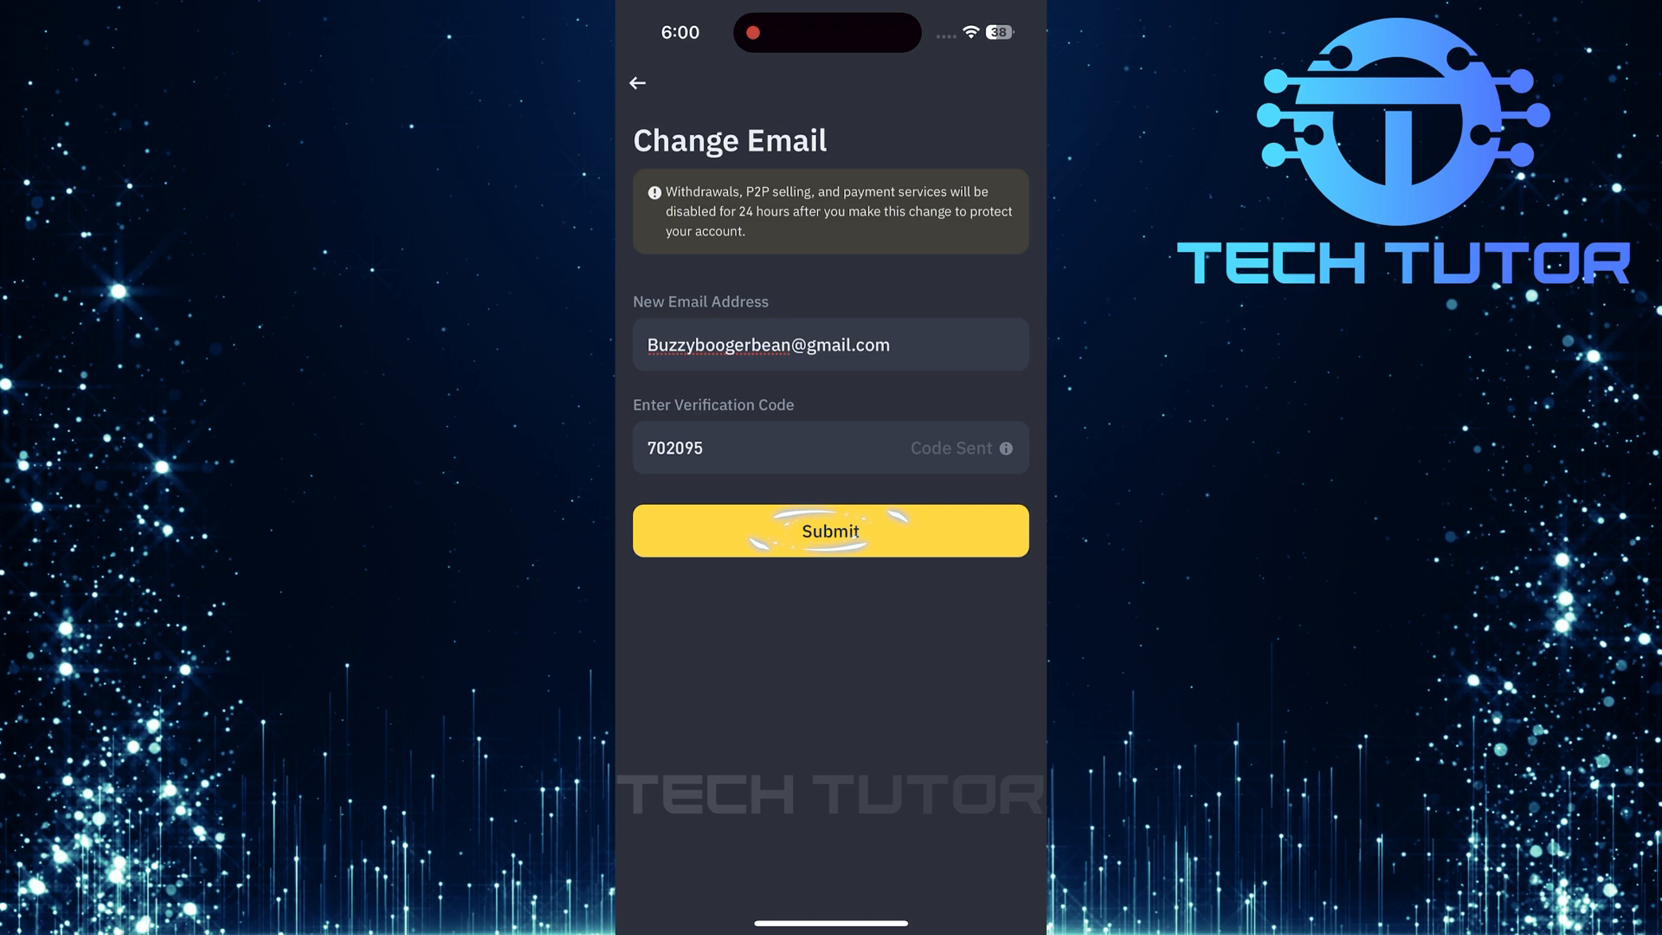
left_click(830, 530)
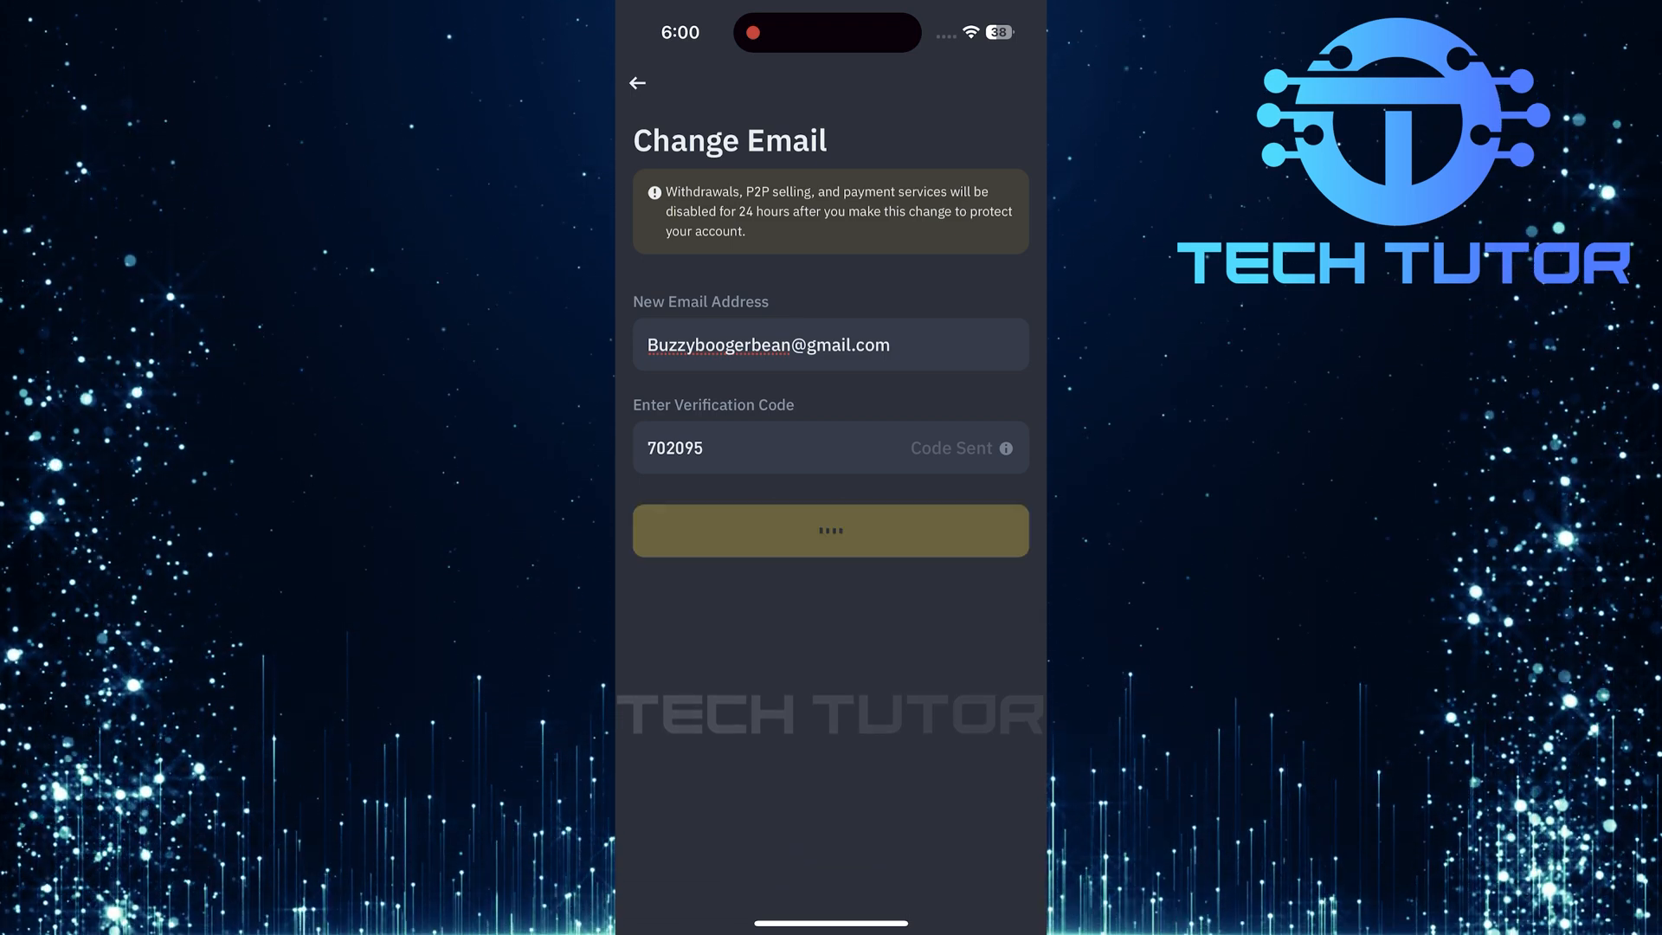
- Acknowledge the 'Email Updated Successfully' dialog with OK
left_click(829, 529)
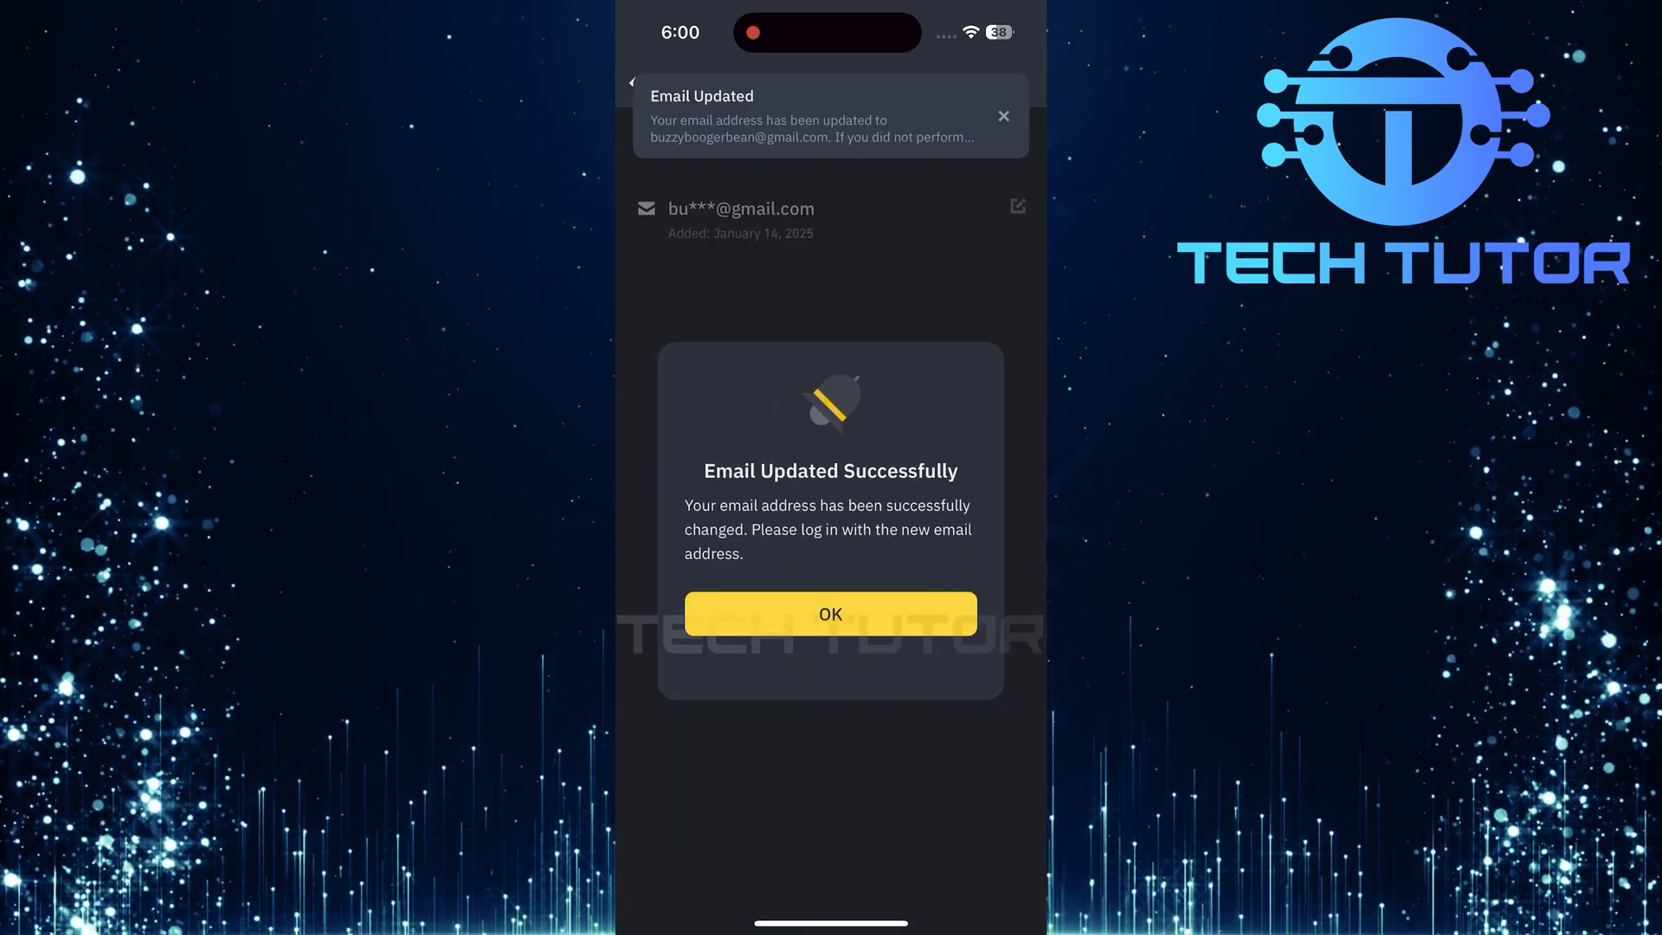
left_click(829, 613)
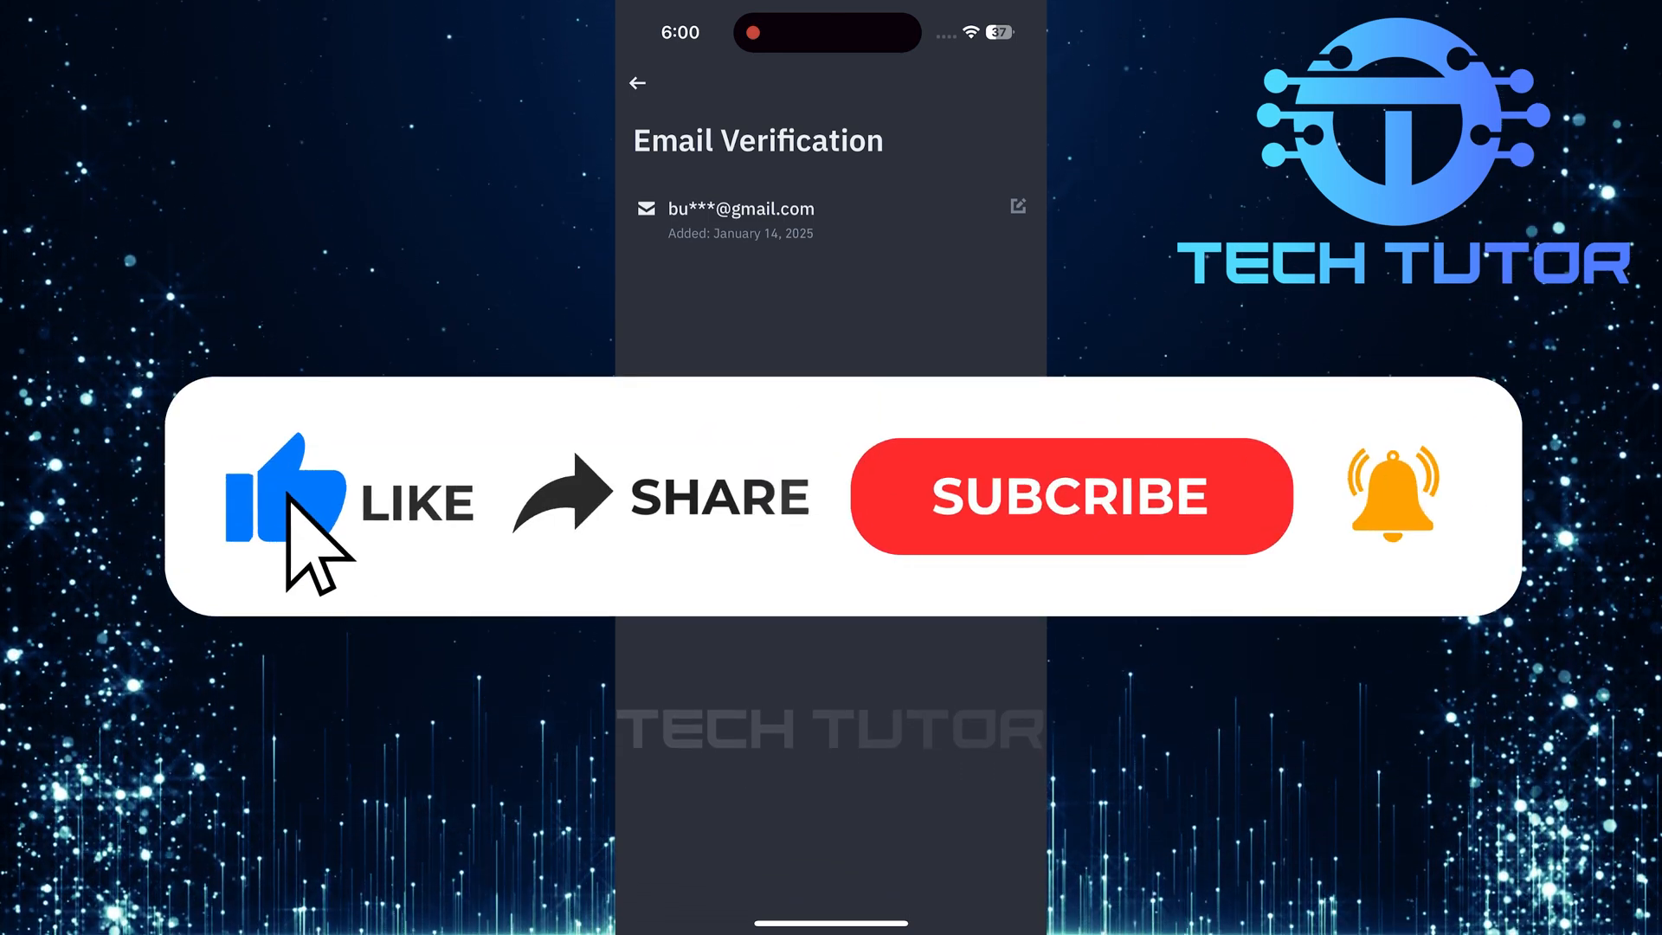
mouse_move(918, 555)
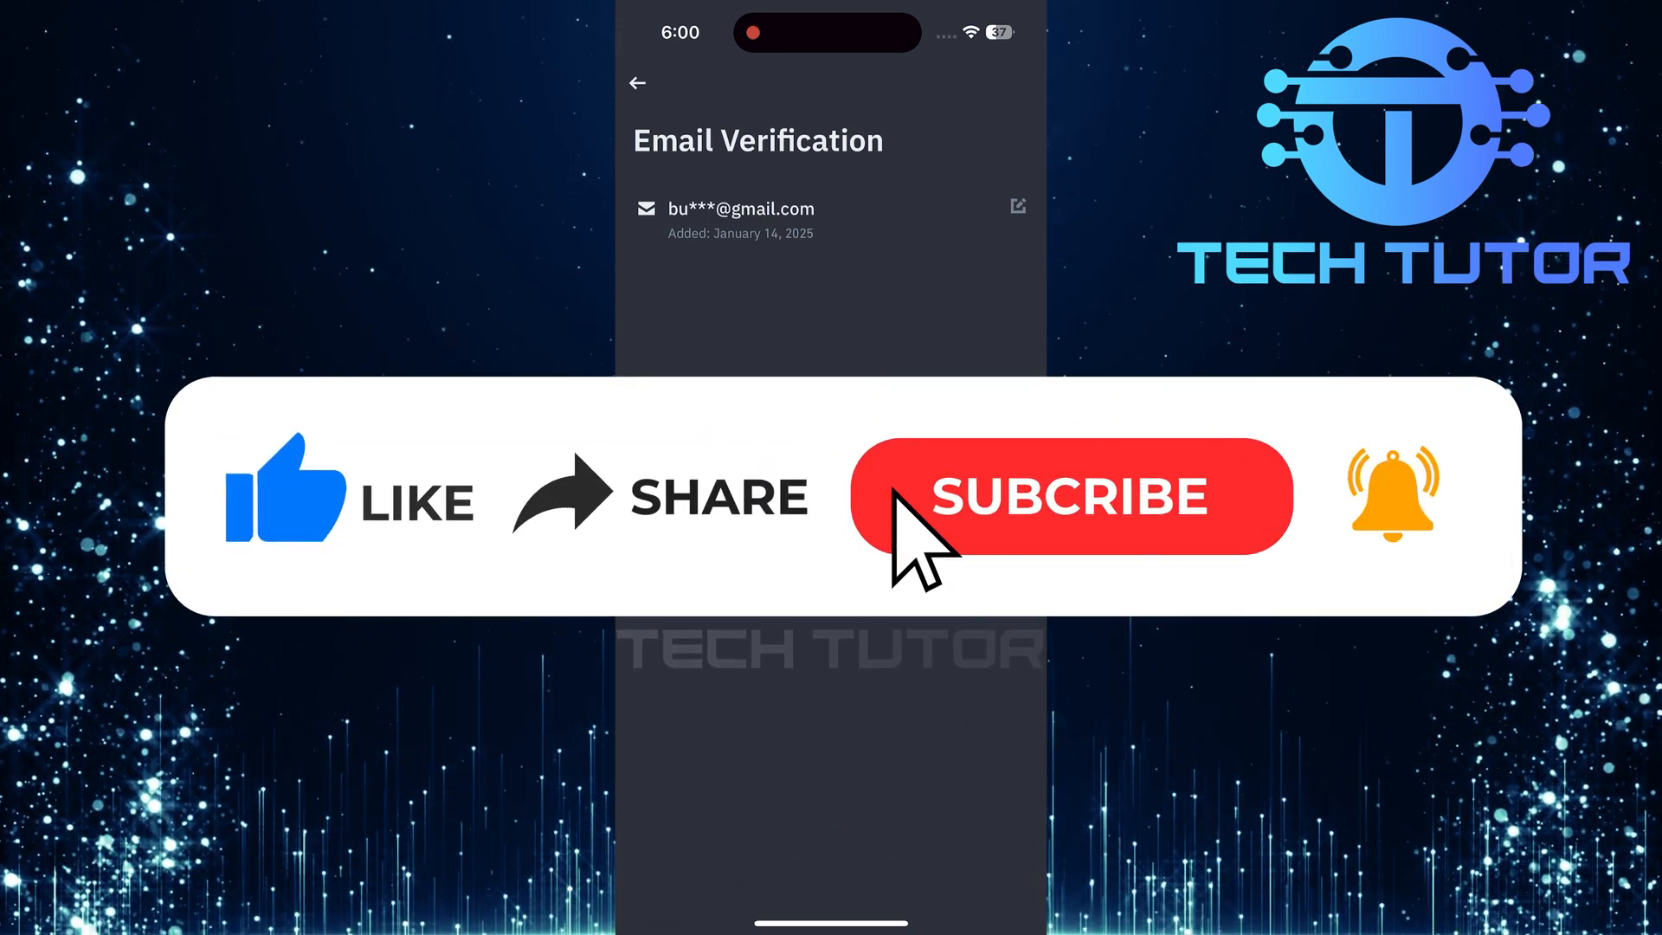
left_click(1070, 496)
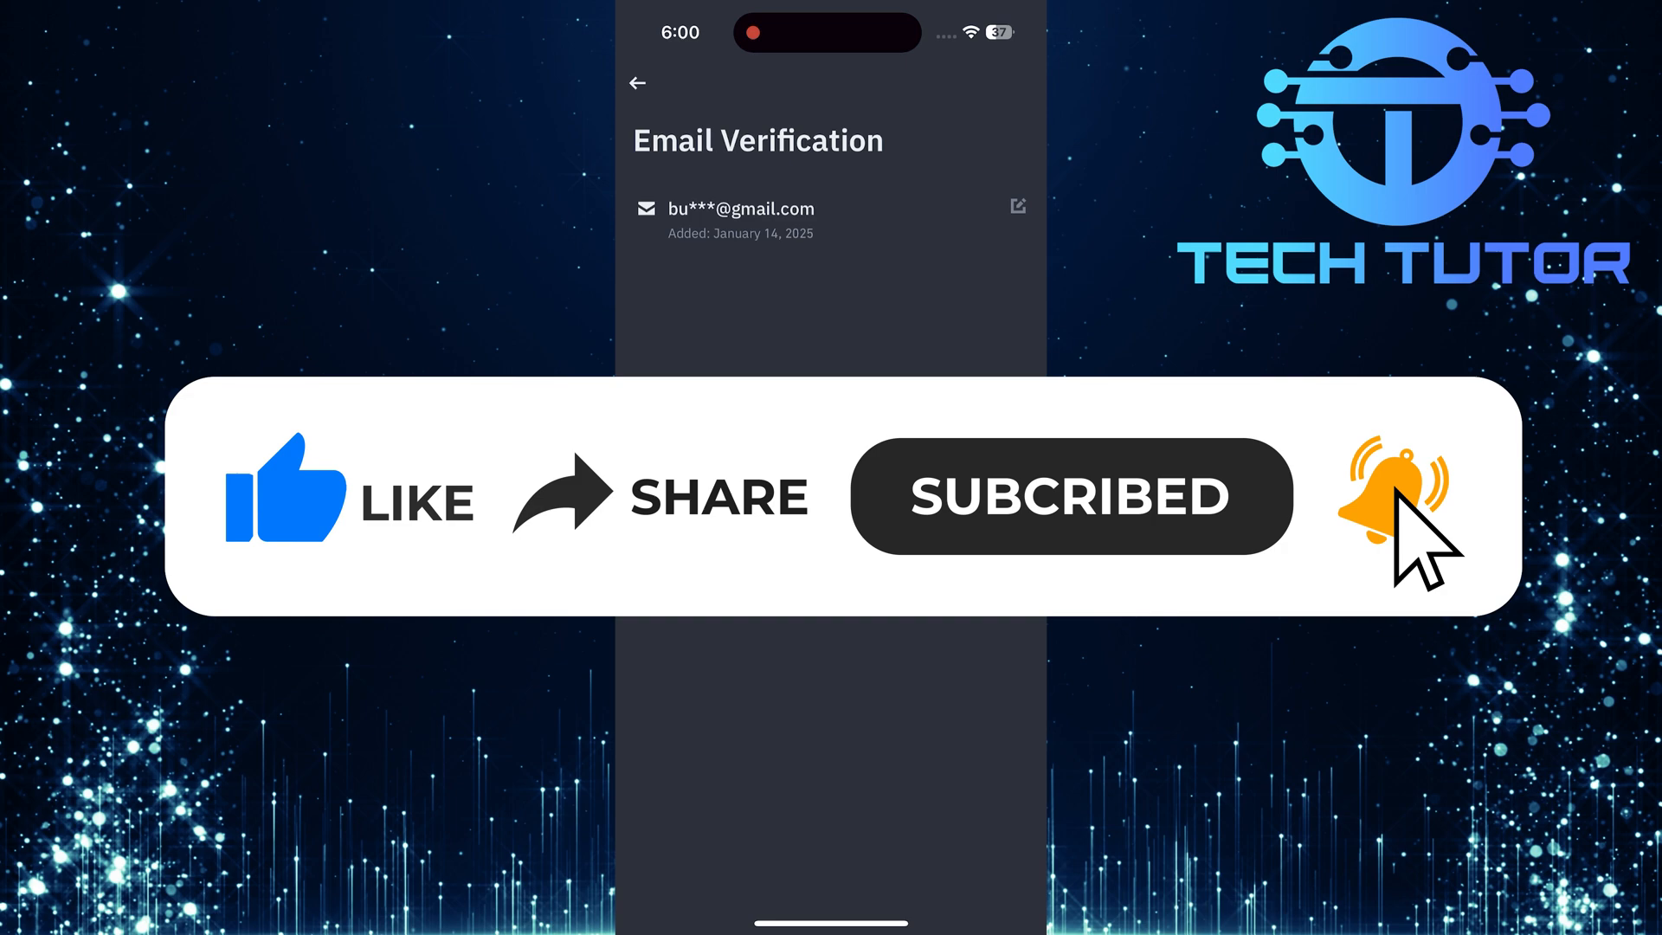